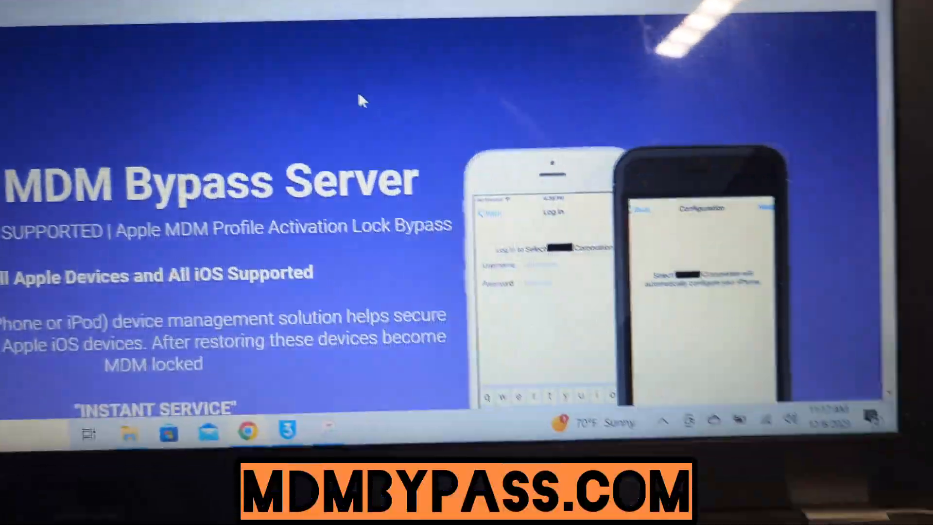
Scroll to the 20 USD instant service and select its Udid or Serial Number field
{"action": "scroll", "scroll_direction": "up", "scroll_amount": 3}
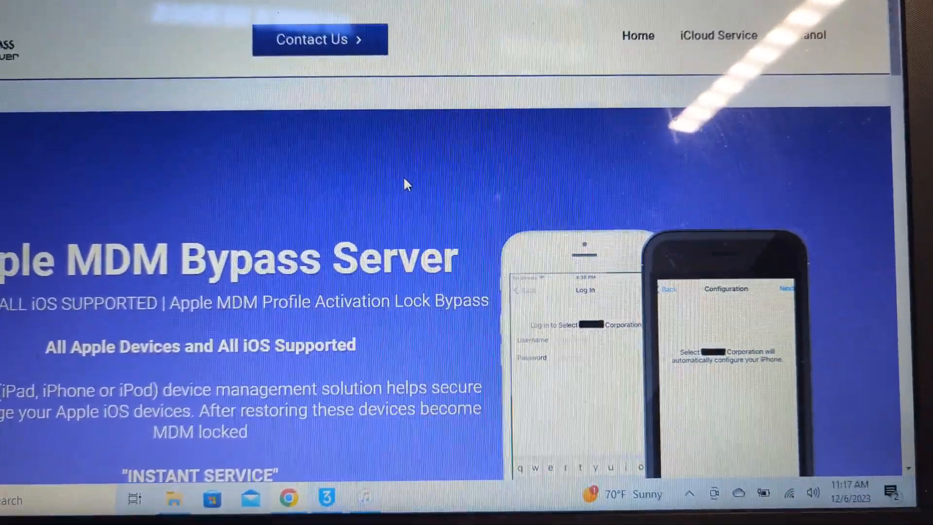
{"action": "scroll", "scroll_direction": "down", "scroll_amount": 3}
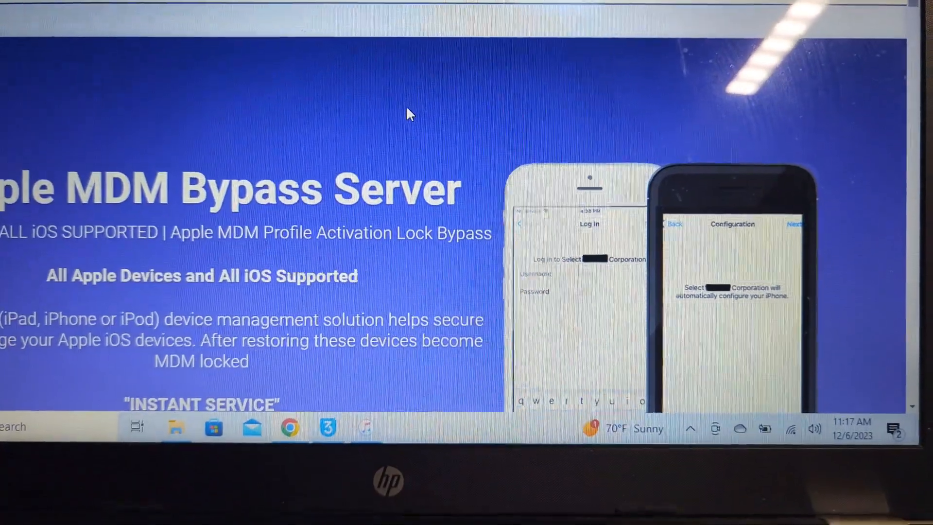
{"action": "scroll", "scroll_direction": "down", "scroll_amount": 3}
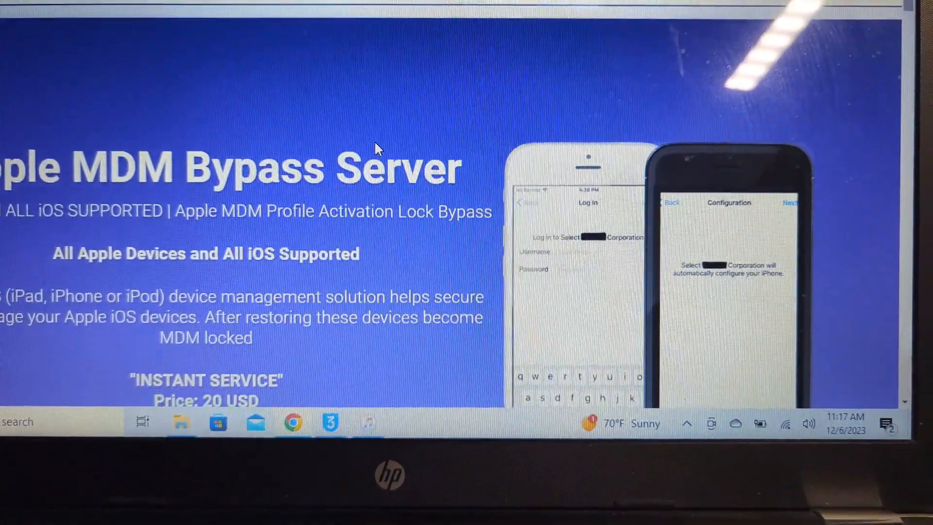
{"action": "scroll", "scroll_direction": "down", "scroll_amount": 3}
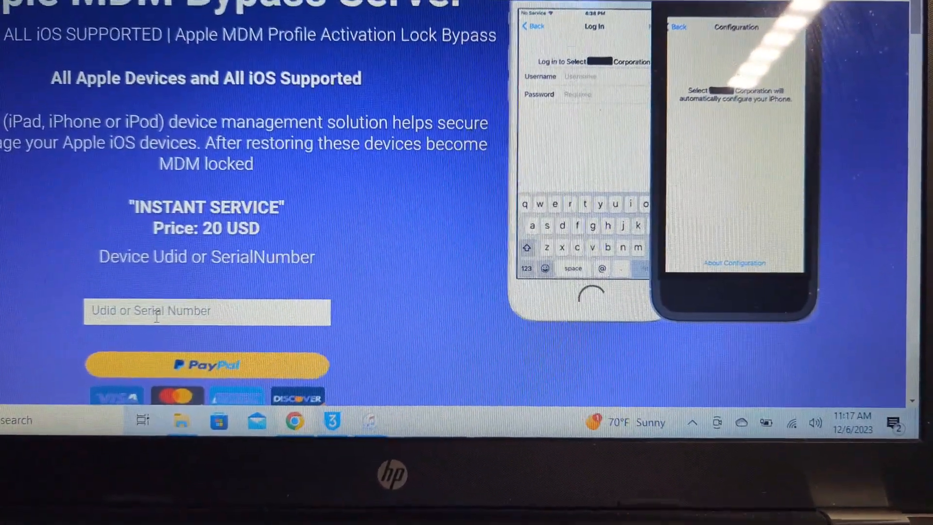
{"action": "left_click", "coordinate": [207, 364]}
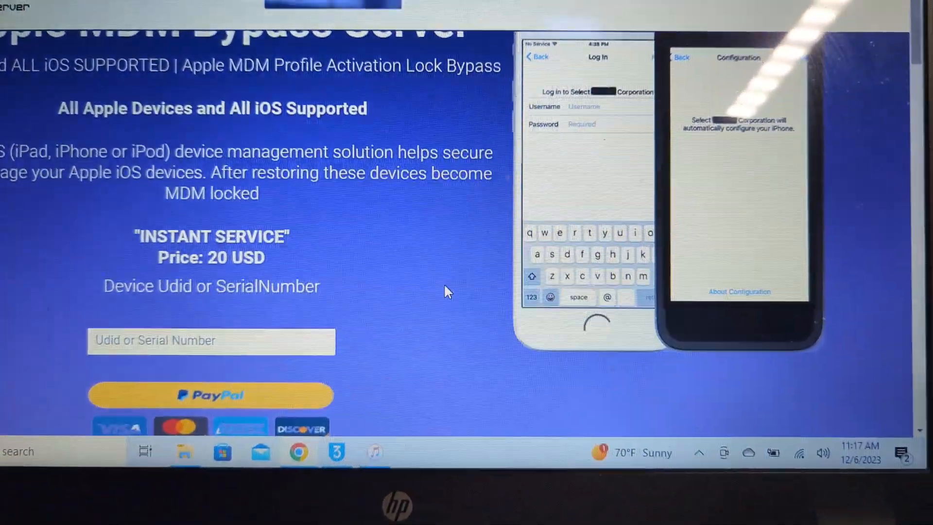
Scroll to the Download MDM Tool buttons, then minimize the browser to the desktop
{"action": "scroll", "scroll_direction": "down", "scroll_amount": 3}
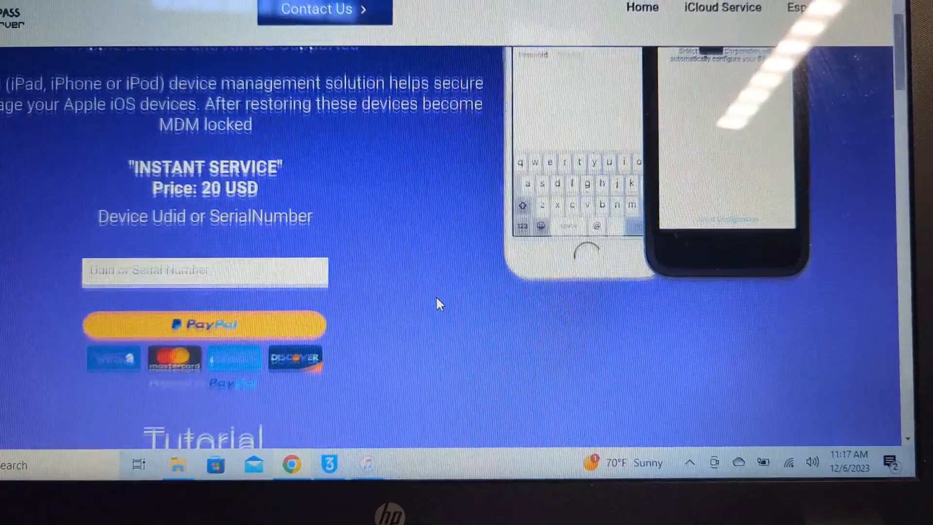
{"action": "scroll", "scroll_direction": "down", "scroll_amount": 3}
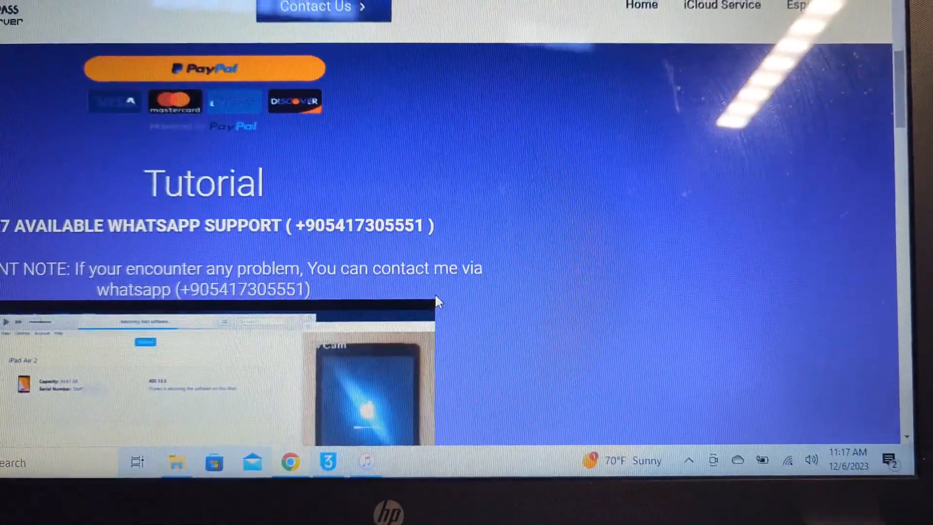
{"action": "scroll", "scroll_direction": "down", "scroll_amount": 3}
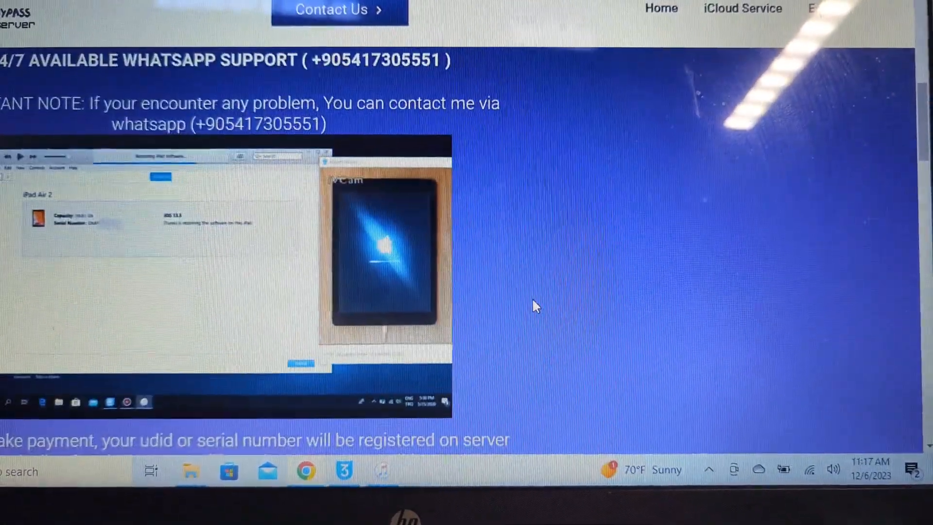
{"action": "scroll", "scroll_direction": "down", "scroll_amount": 3}
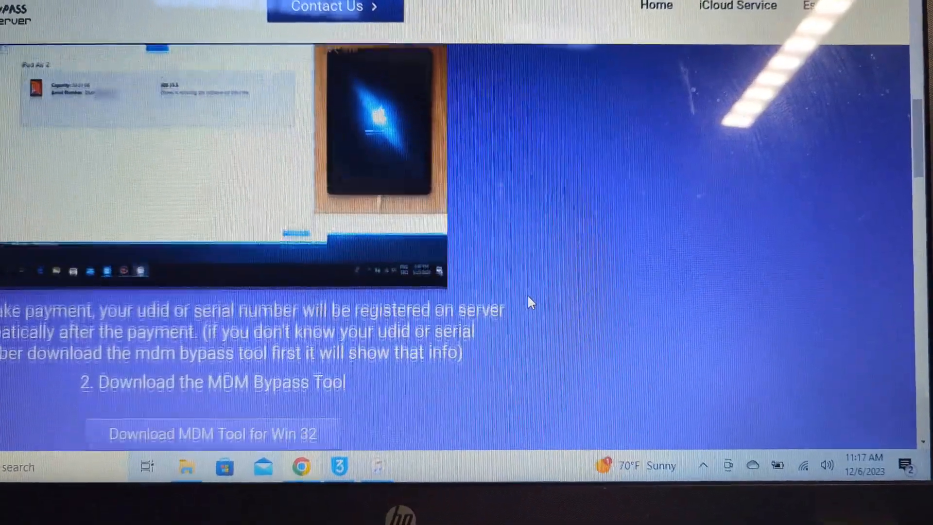
{"action": "scroll", "scroll_direction": "down", "scroll_amount": 3}
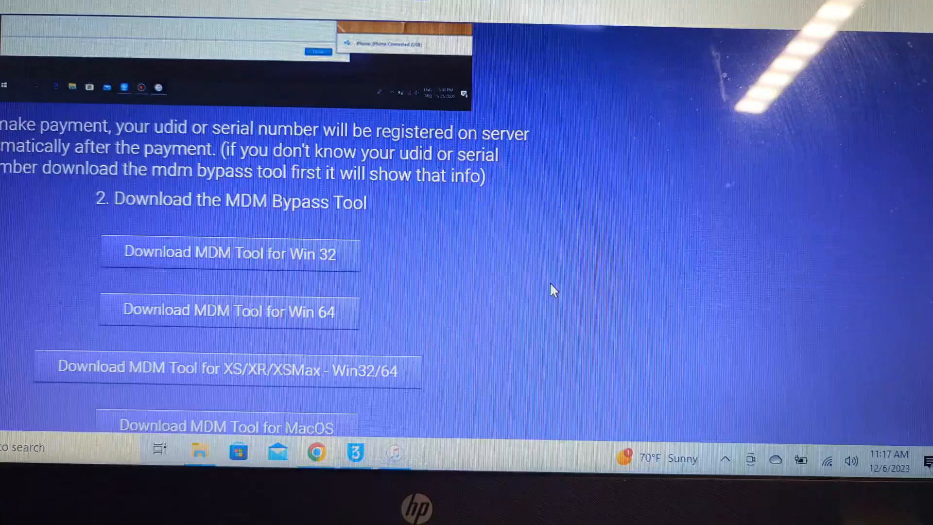
{"action": "left_click", "coordinate": [232, 313]}
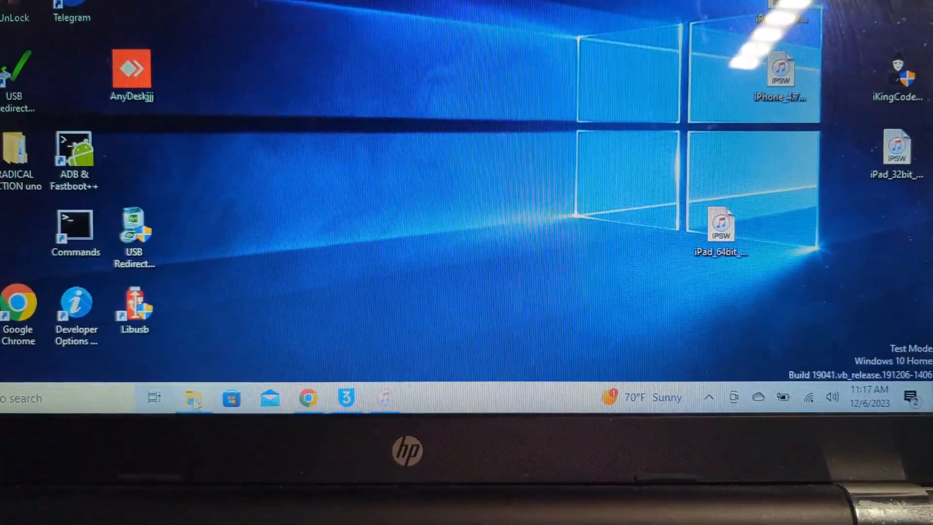
Browse to Local Disk (C:) via This PC and launch the Berat application
{"action": "left_click", "coordinate": [191, 398]}
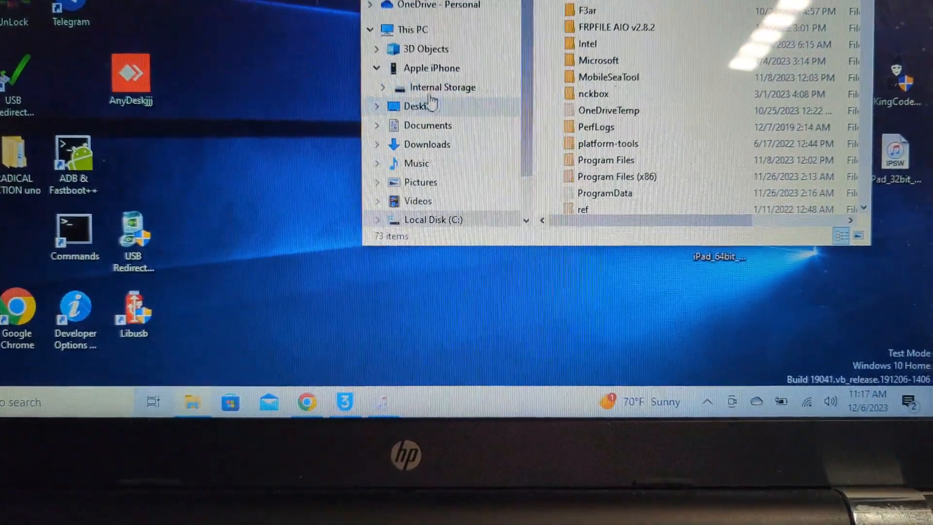
{"action": "left_click", "coordinate": [413, 70]}
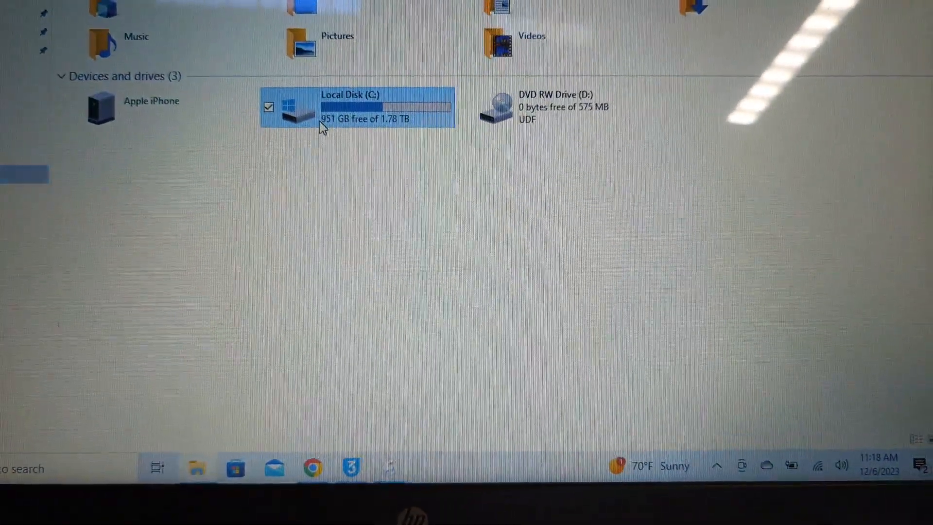
{"action": "double_click", "coordinate": [350, 107]}
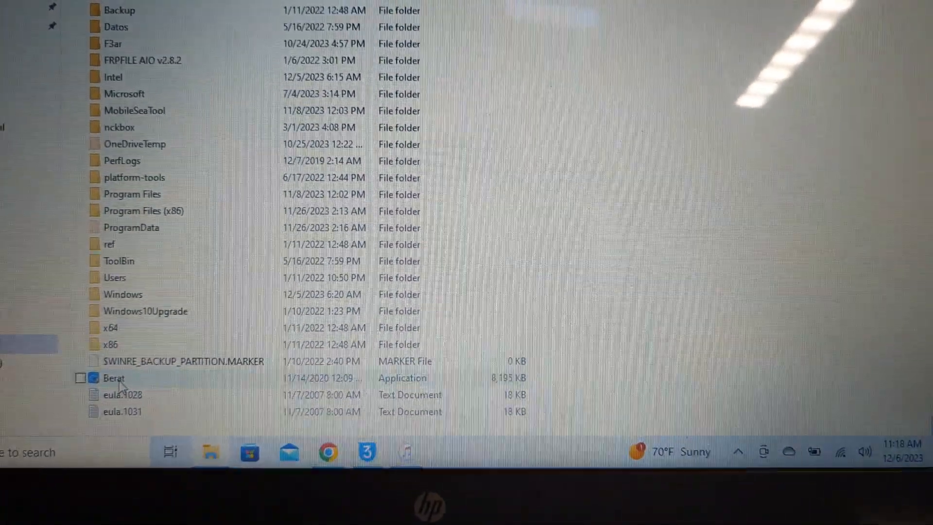
{"action": "left_click", "coordinate": [82, 378]}
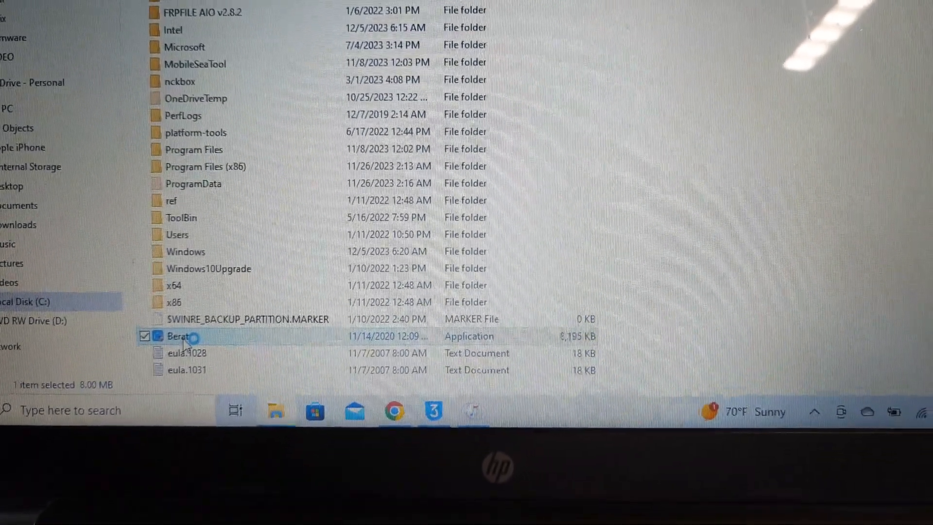
{"action": "scroll", "scroll_direction": "up", "scroll_amount": 3}
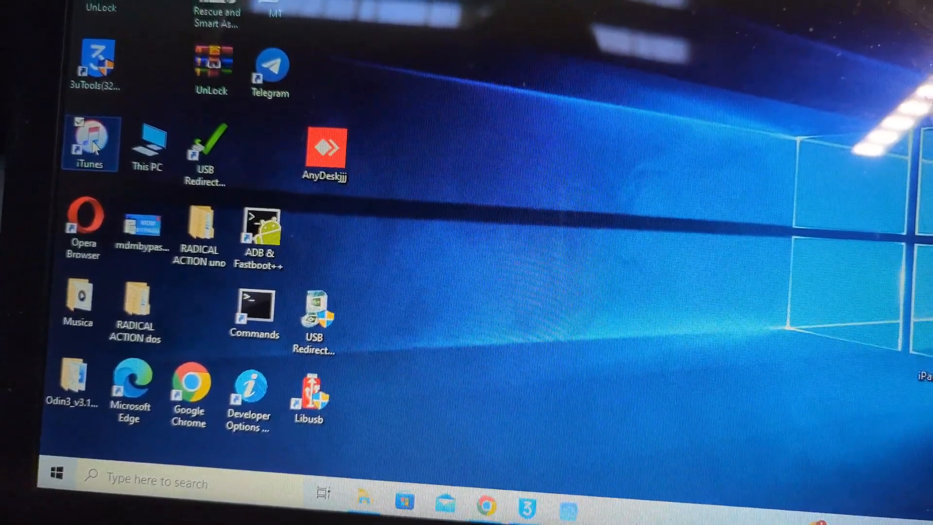
Launch iTunes and cancel the Welcome to Your New iPhone setup screen
{"action": "double_click", "coordinate": [90, 143]}
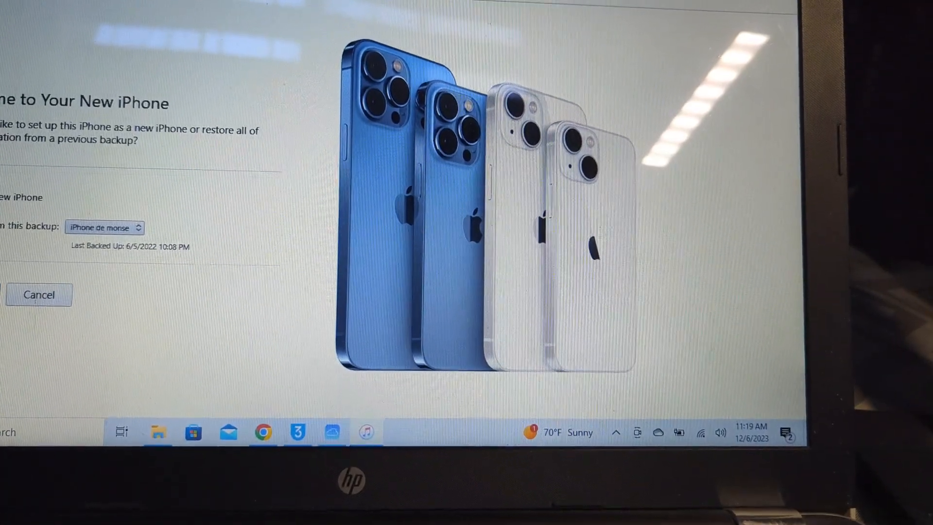
{"action": "left_click", "coordinate": [38, 294]}
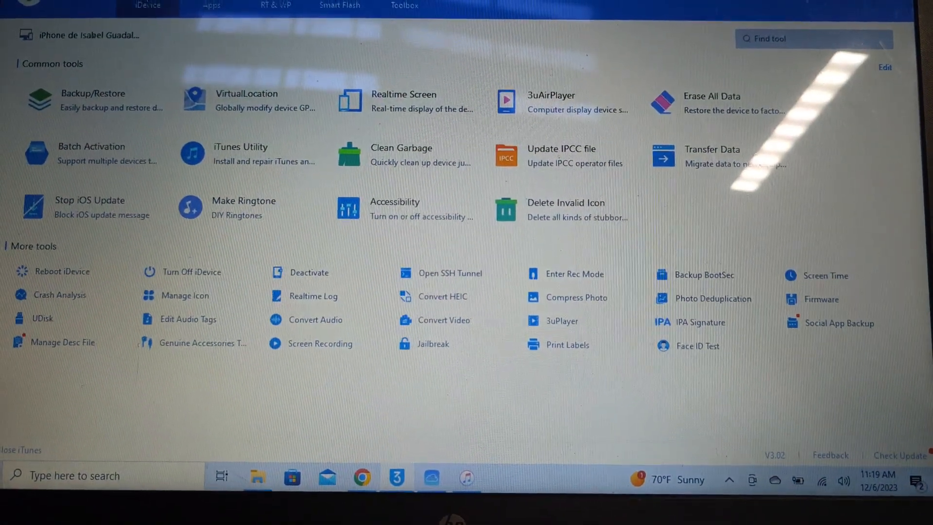
Switch 3uTools to the iDevice Info page for the connected iPhone 7
{"action": "left_click", "coordinate": [145, 6]}
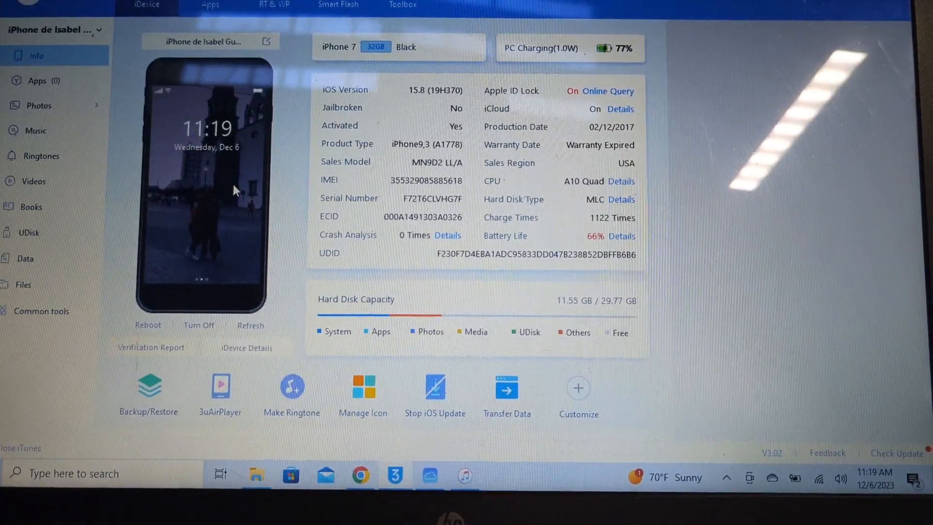
{"action": "left_click", "coordinate": [338, 5]}
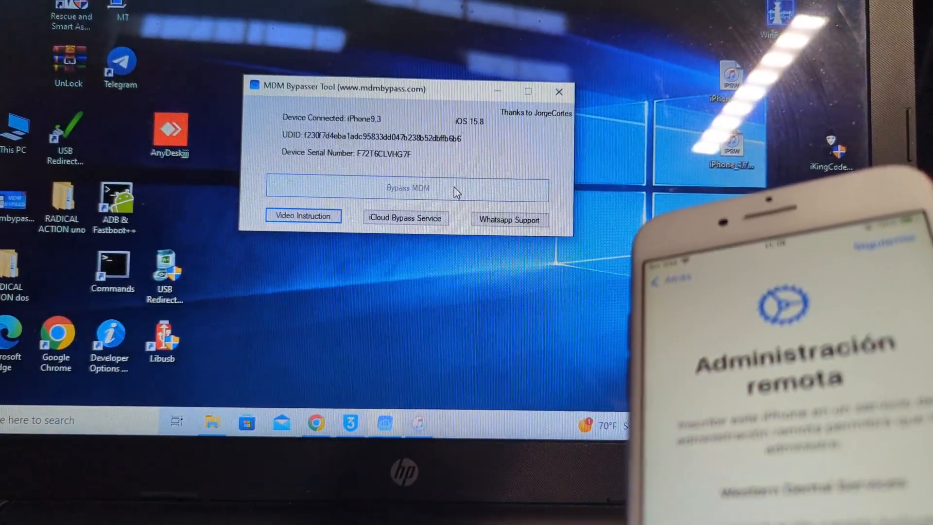
Run Bypass MDM on the iPhone 7 until 'MDM Bypass DONE' appears
{"action": "left_click", "coordinate": [407, 188]}
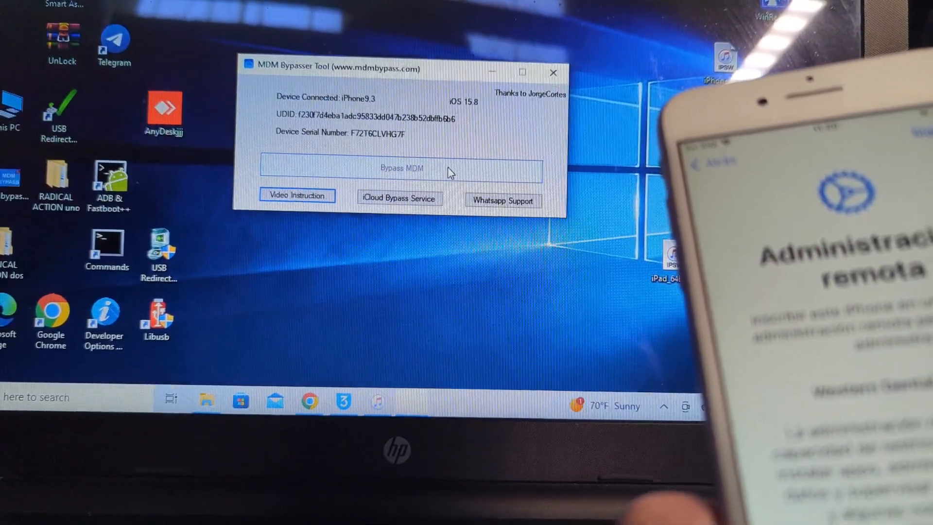
{"action": "left_click", "coordinate": [402, 169]}
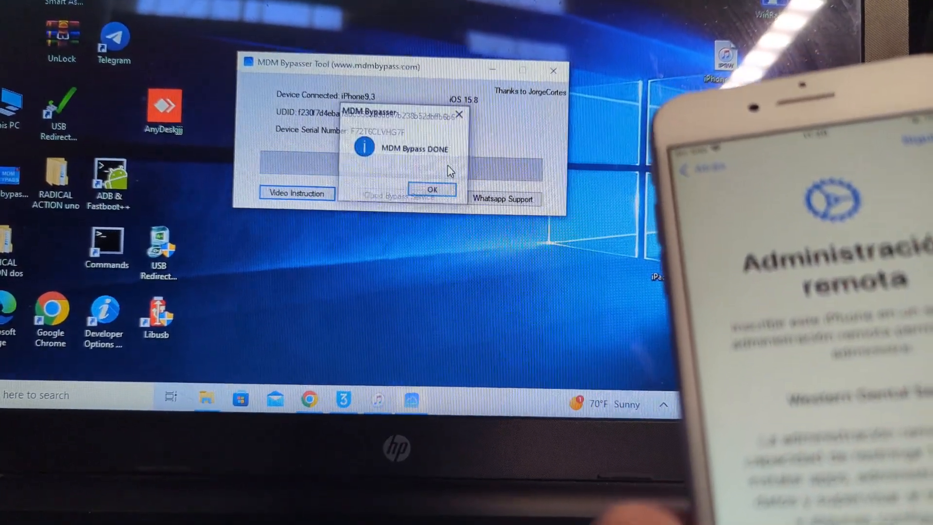